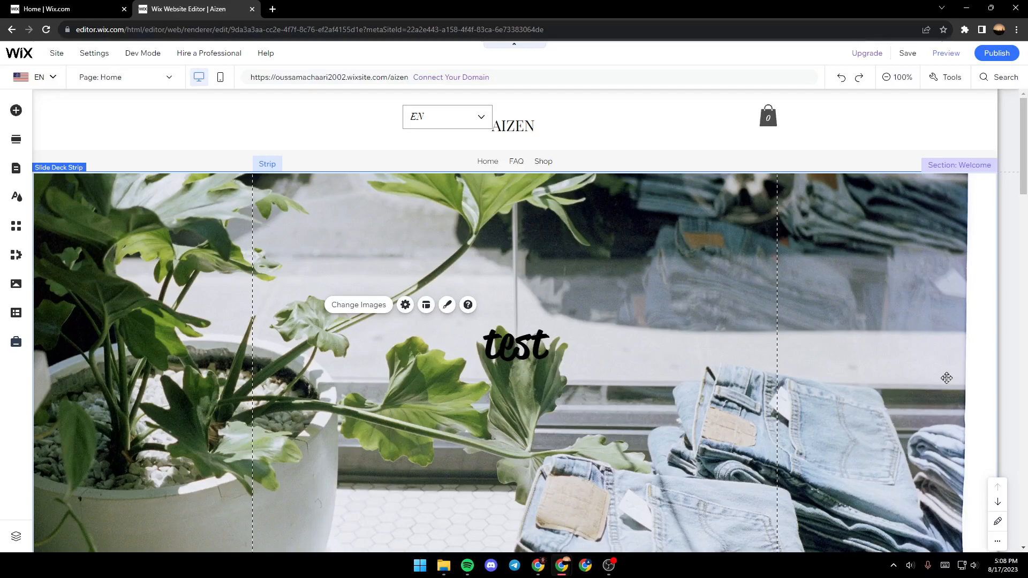
mouse_move(277, 254)
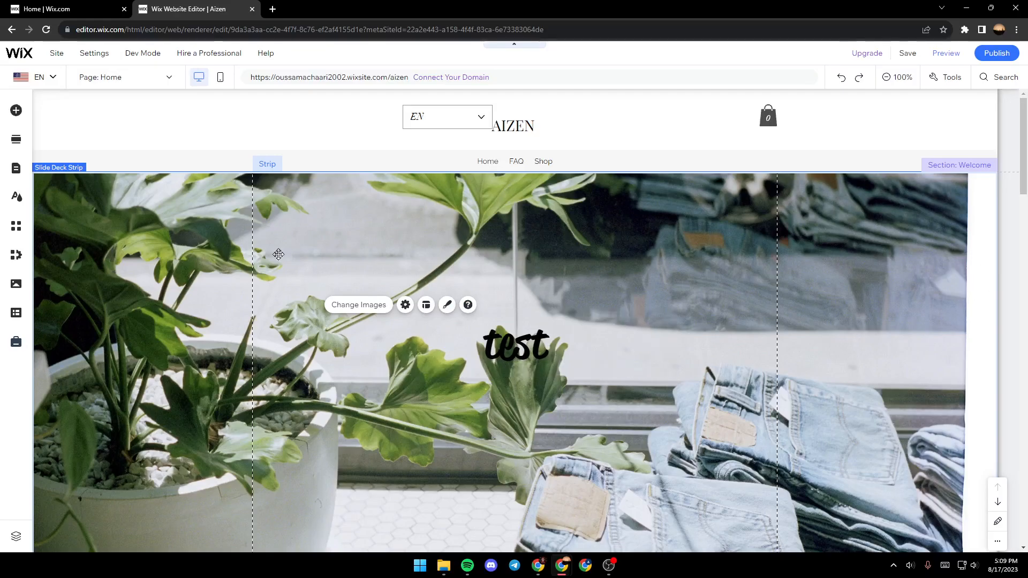
Step: Leave the editor and return to the Aizen site dashboard
click(64, 8)
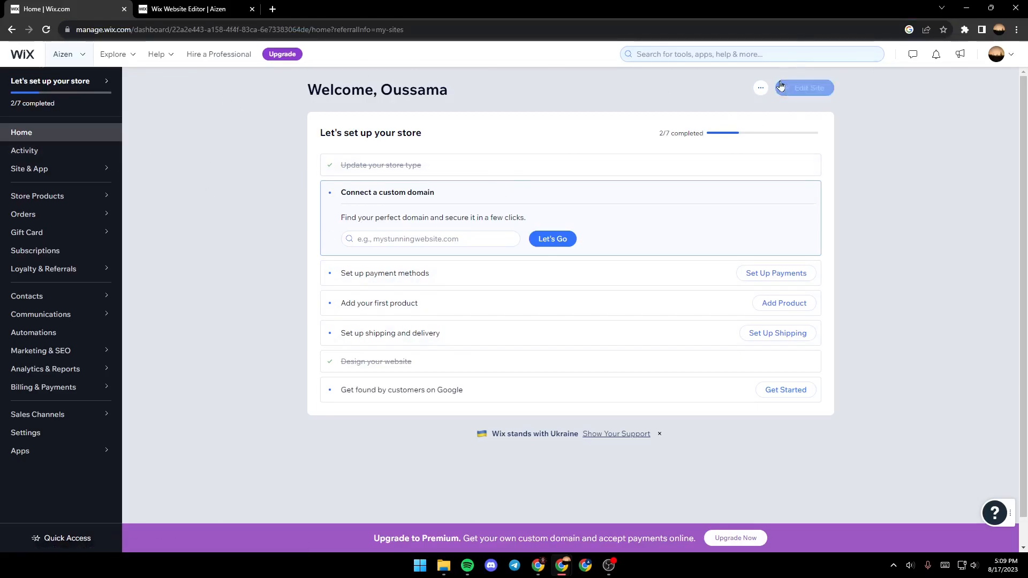
Step: Reopen the site in the editor and show the page list with Home, FAQ and store pages
click(804, 88)
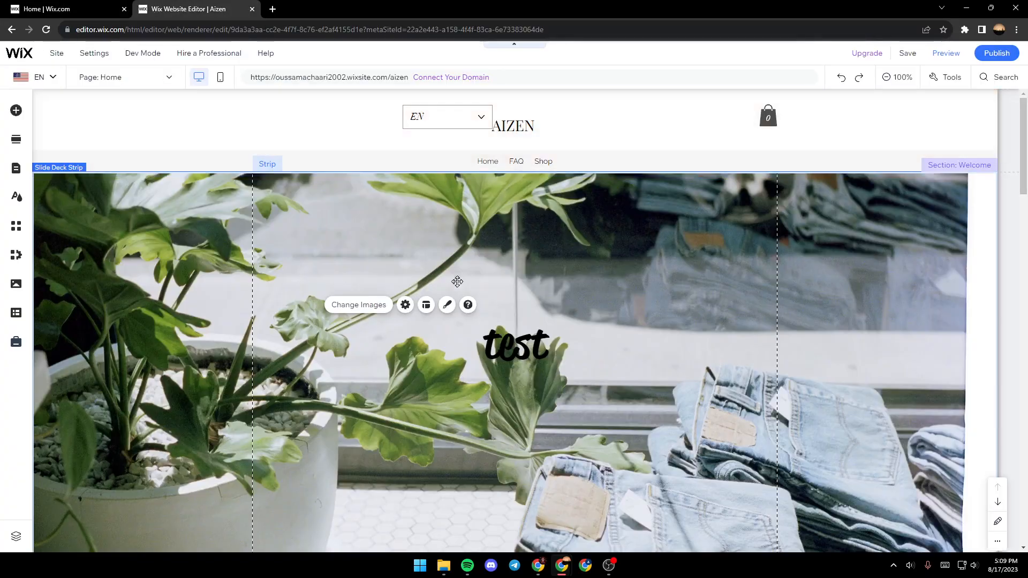
mouse_move(253, 337)
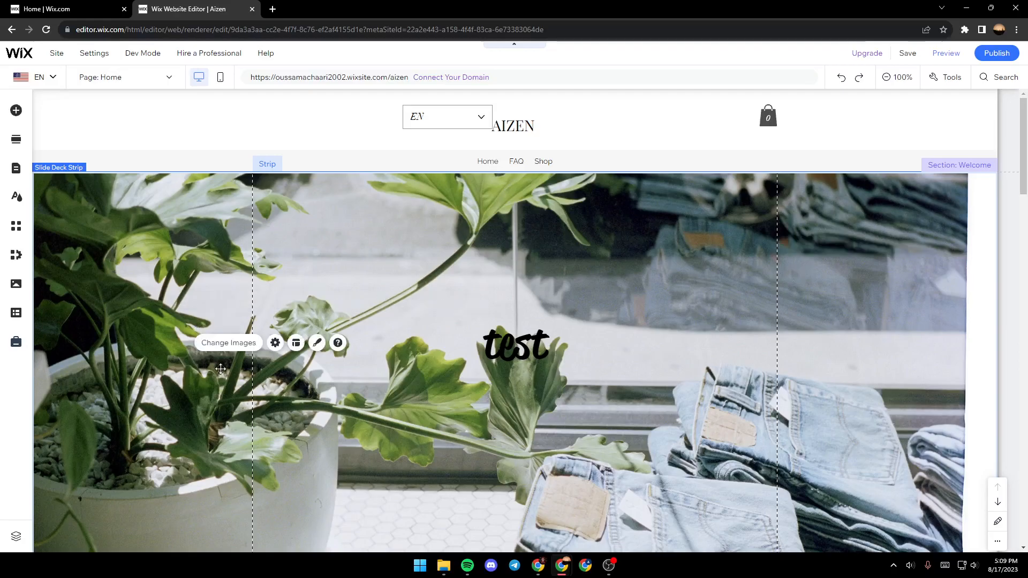
click(55, 53)
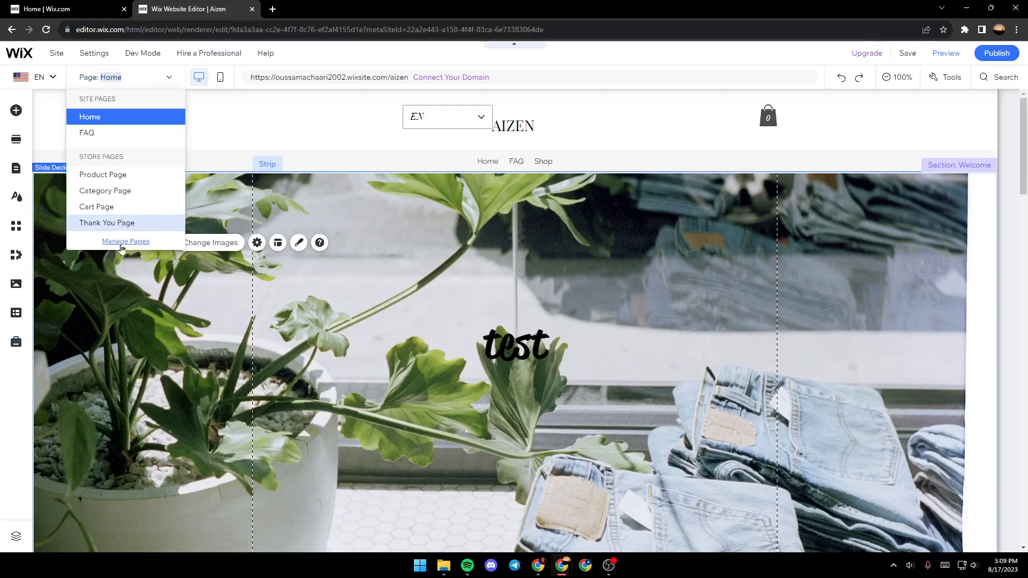
Step: Add a new About page from the Profile template so About appears in the site menu
click(125, 241)
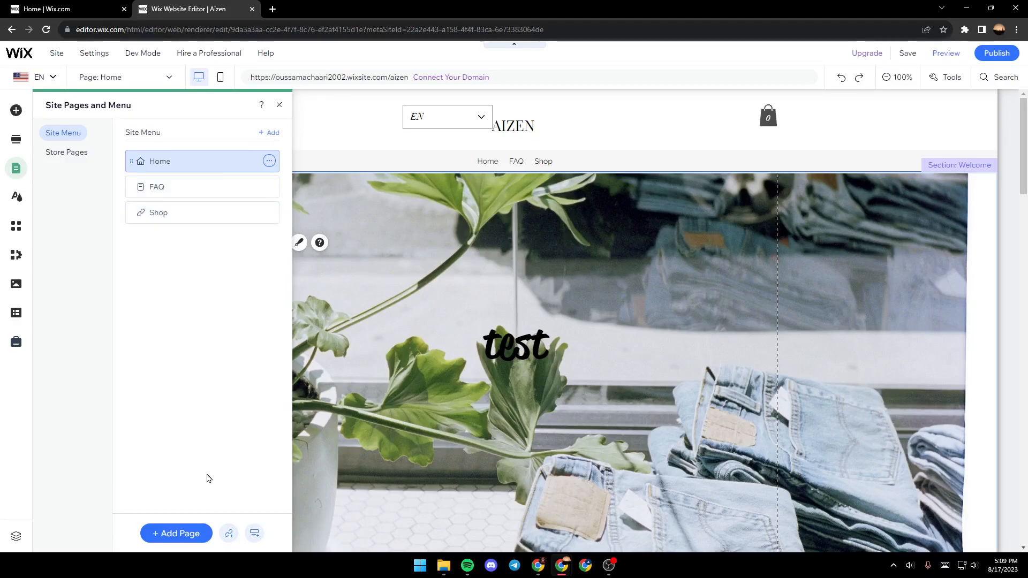
click(175, 533)
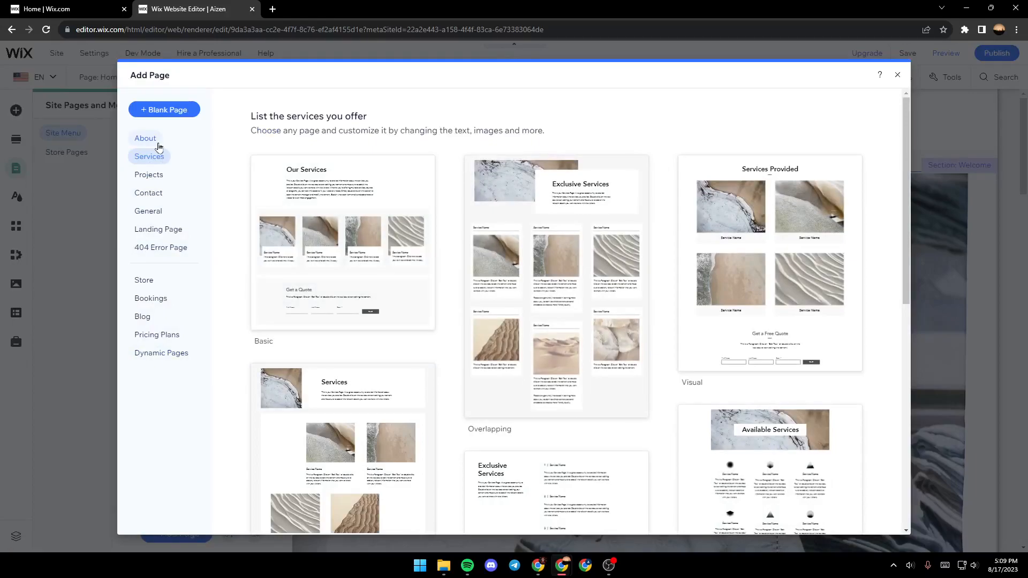
mouse_move(149, 182)
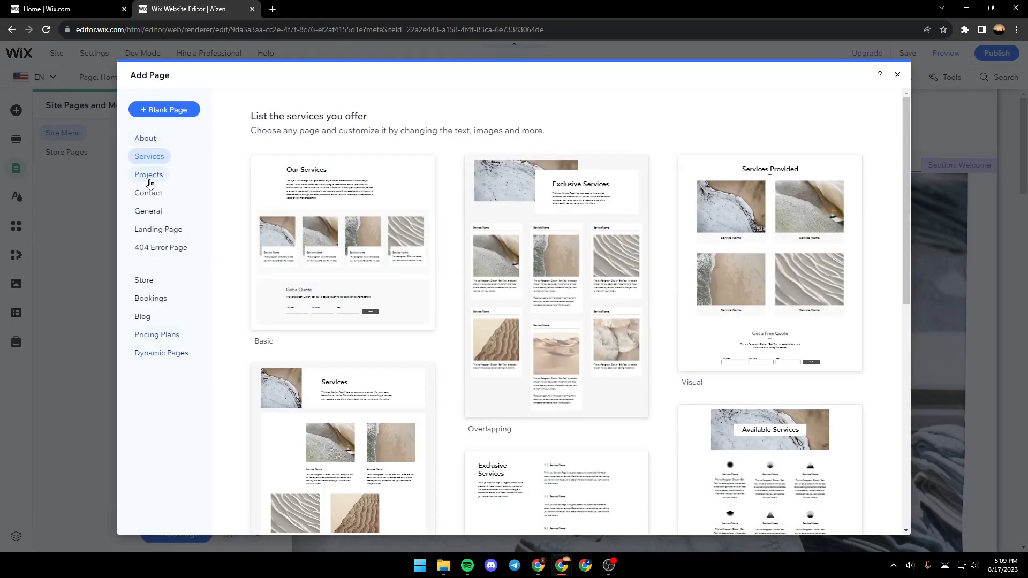
click(146, 138)
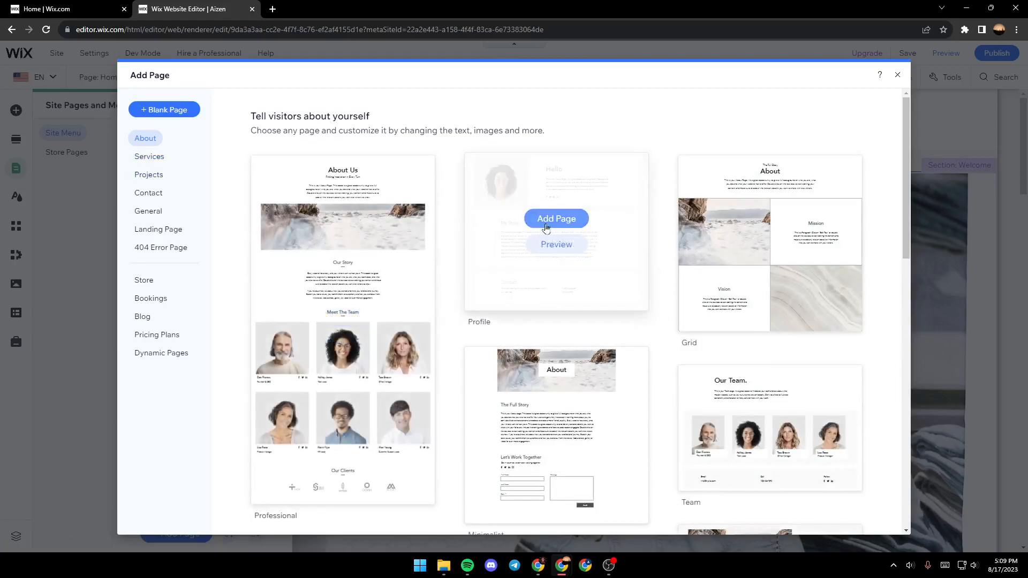
click(557, 218)
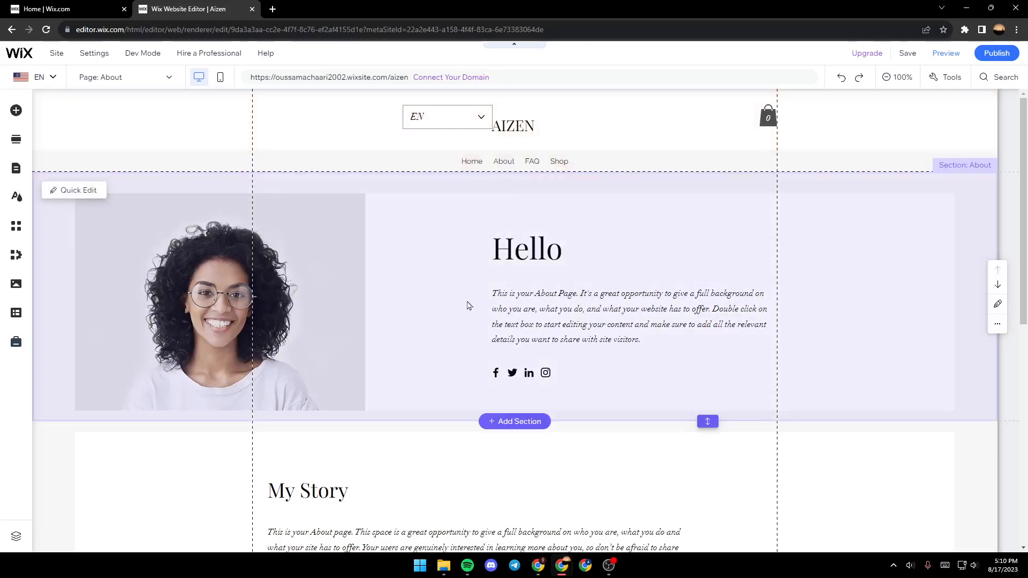
mouse_move(422, 335)
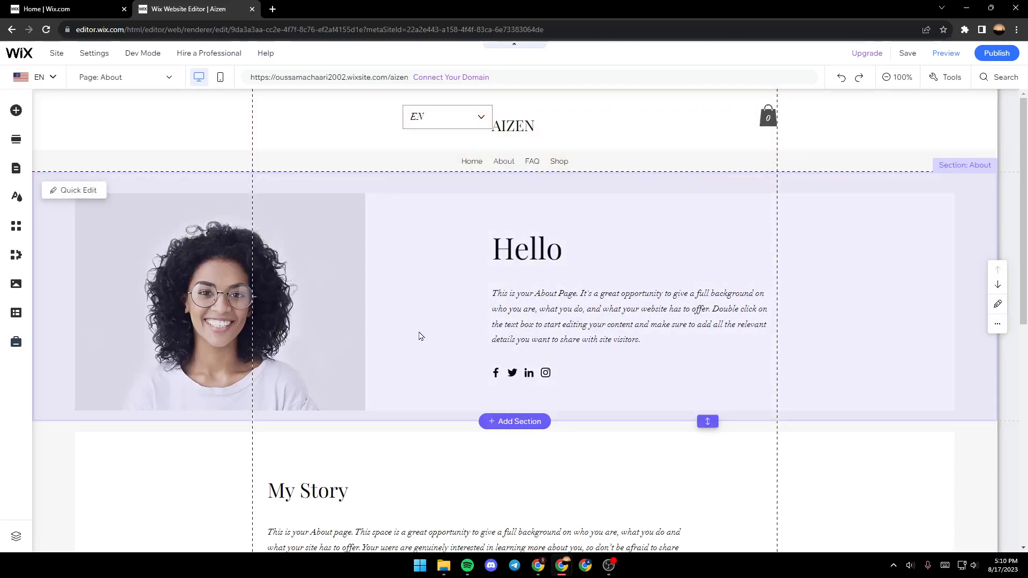
mouse_move(419, 323)
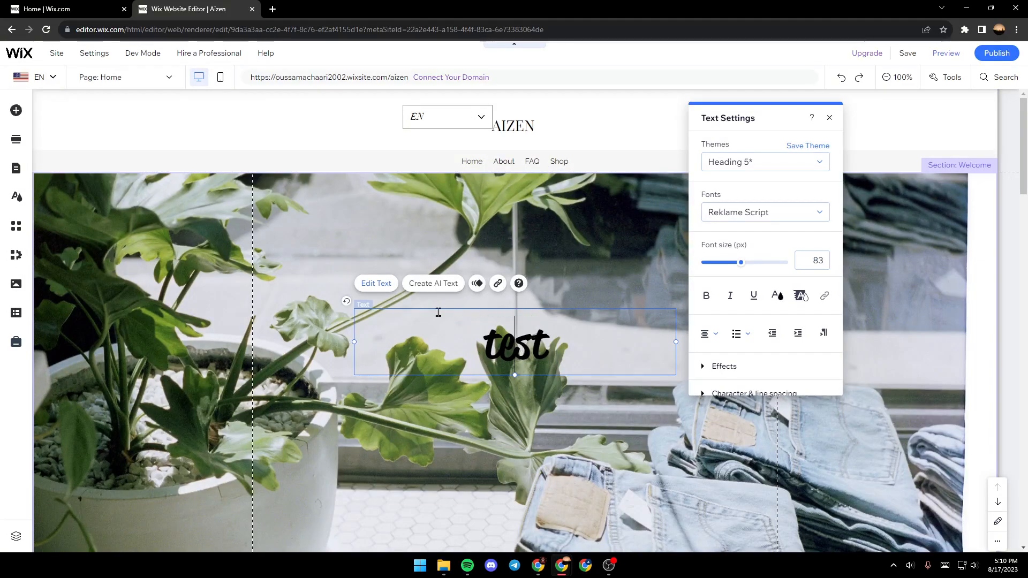
Step: Rewrite the hero heading from 'test' to 'about' and start adding a link to it
double_click(515, 344)
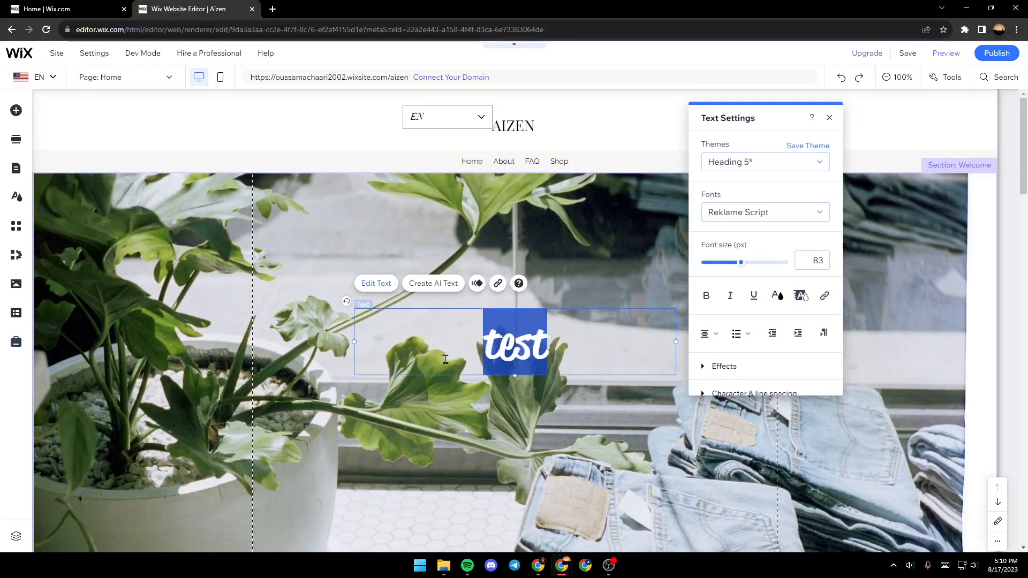
text(about)
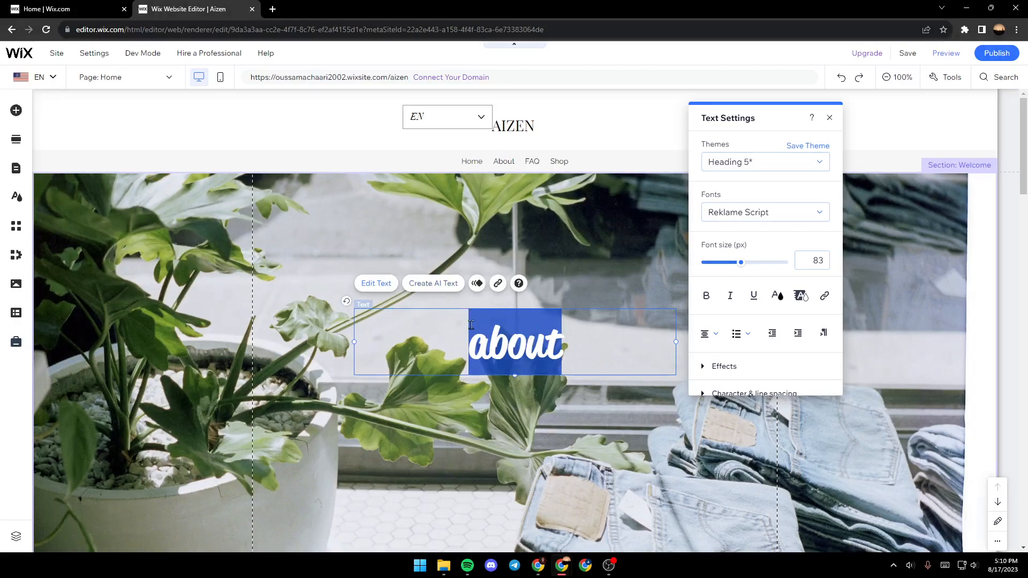
mouse_move(806, 193)
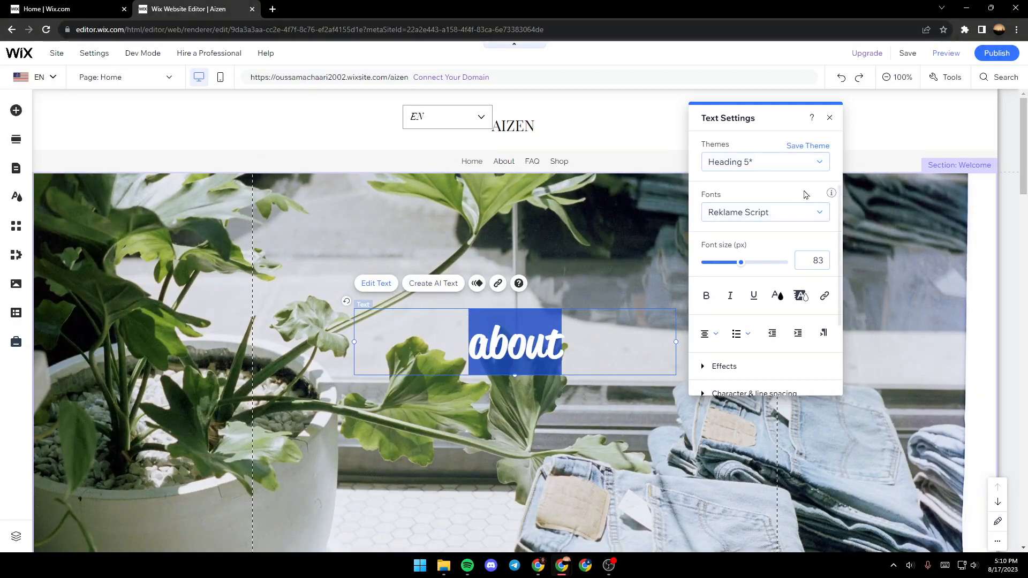
mouse_move(707, 296)
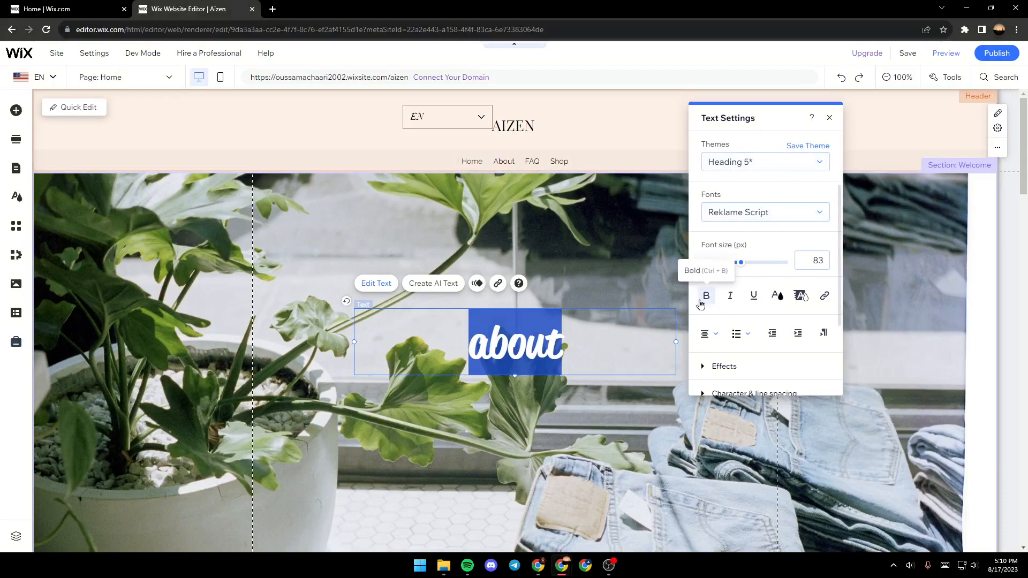
mouse_move(753, 295)
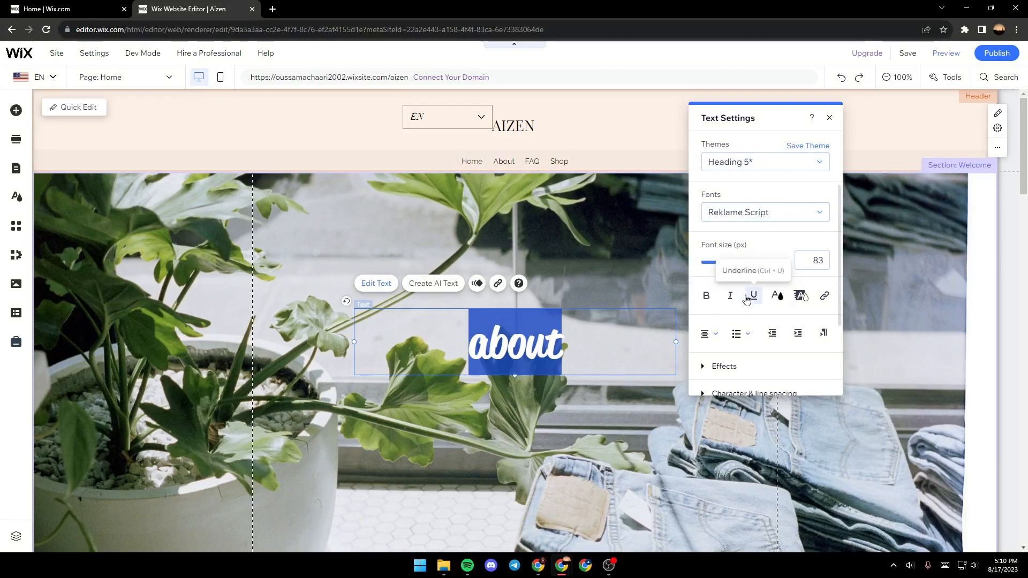
mouse_move(823, 296)
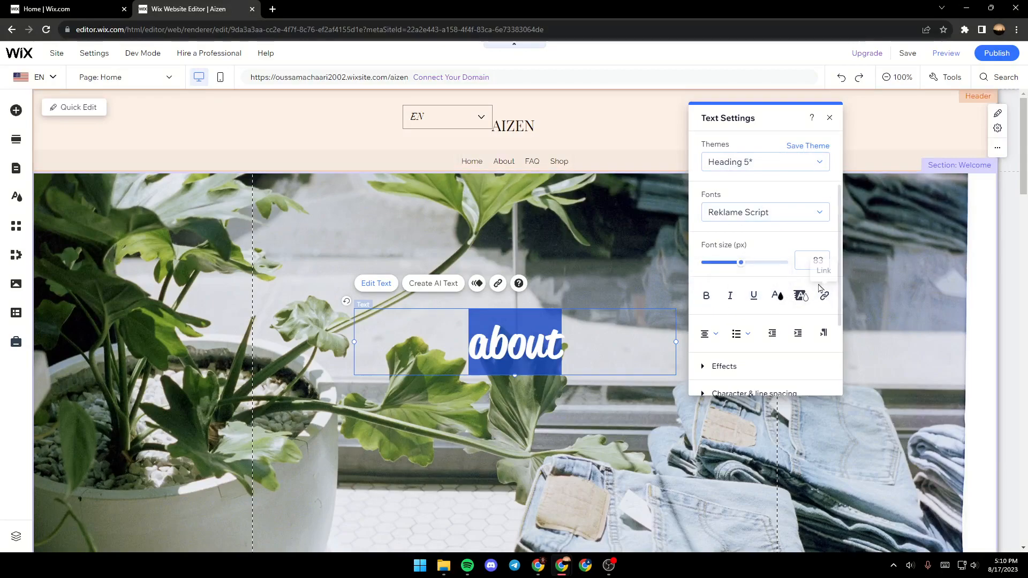
click(824, 296)
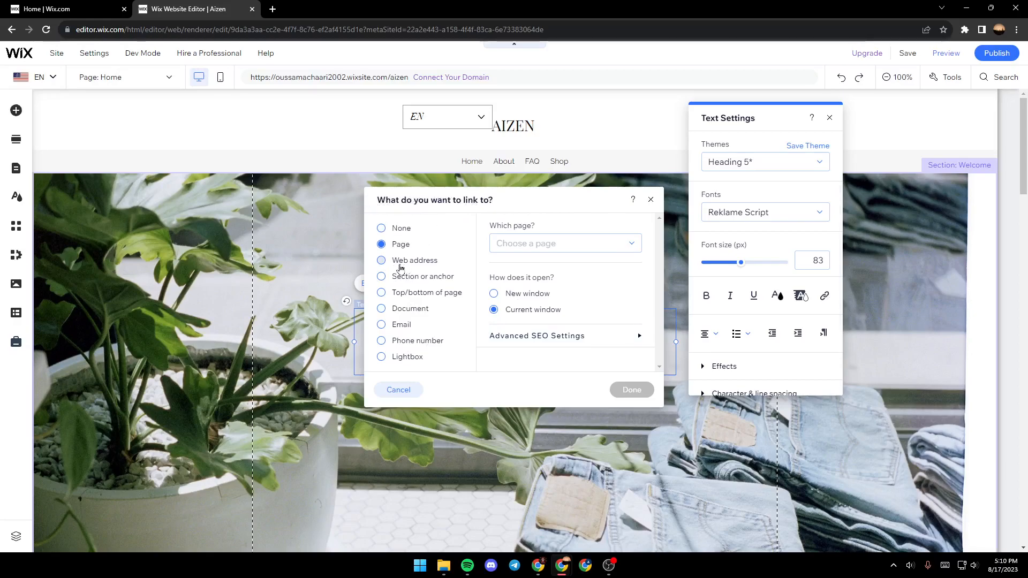
mouse_move(456, 291)
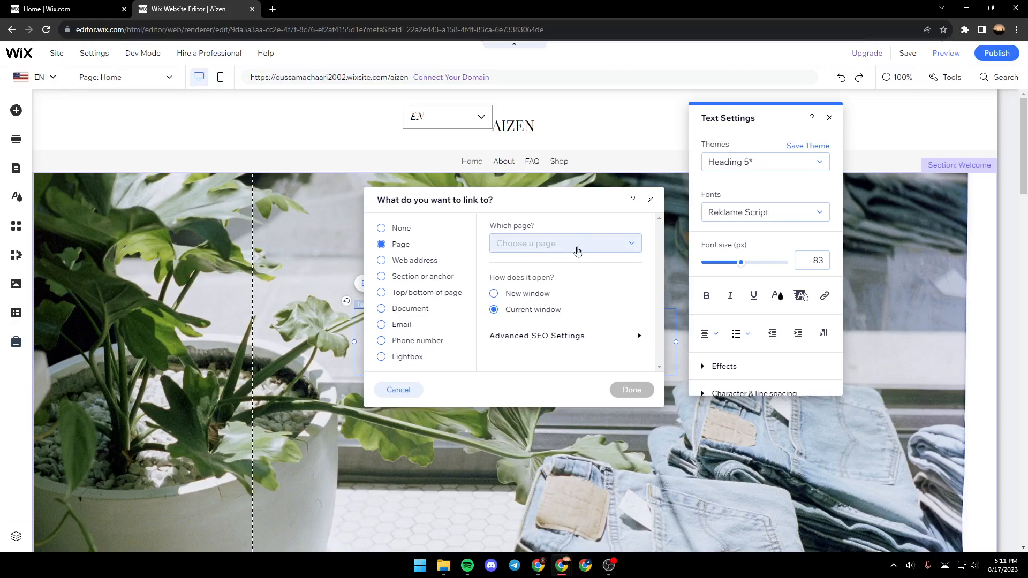
mouse_move(582, 243)
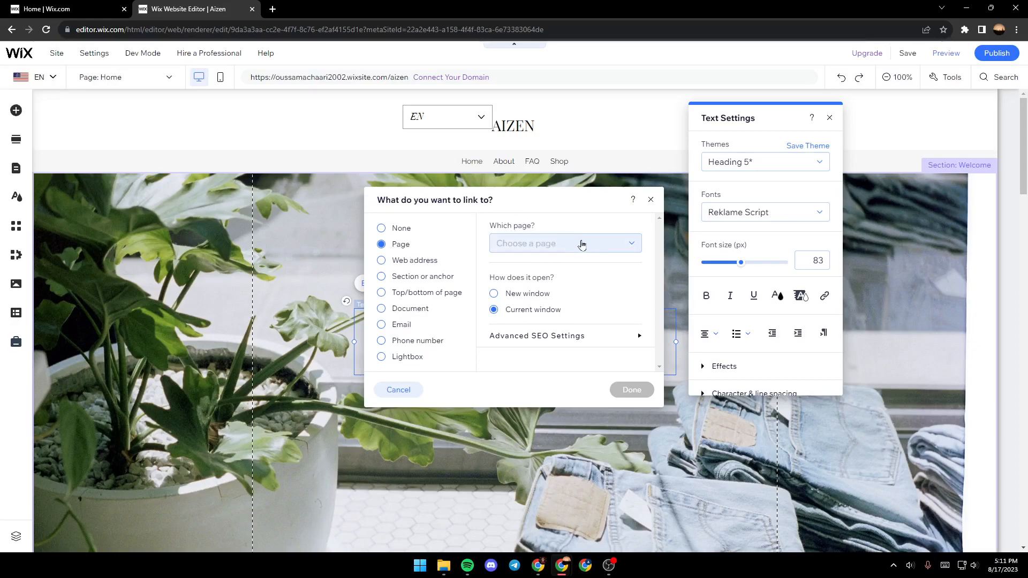
Step: Link the 'about' heading to the About page, opening in the current window
click(566, 244)
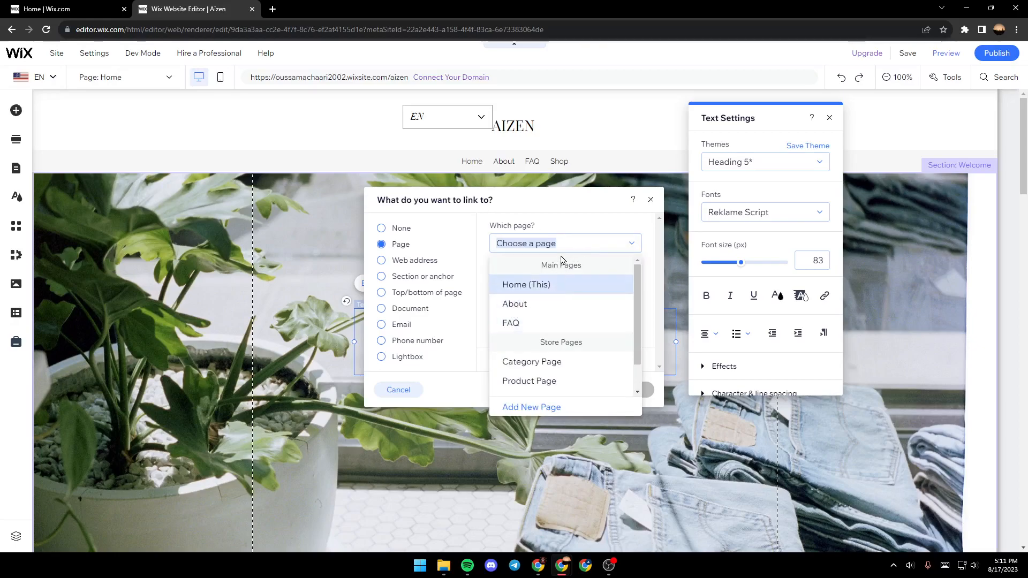
mouse_move(514, 305)
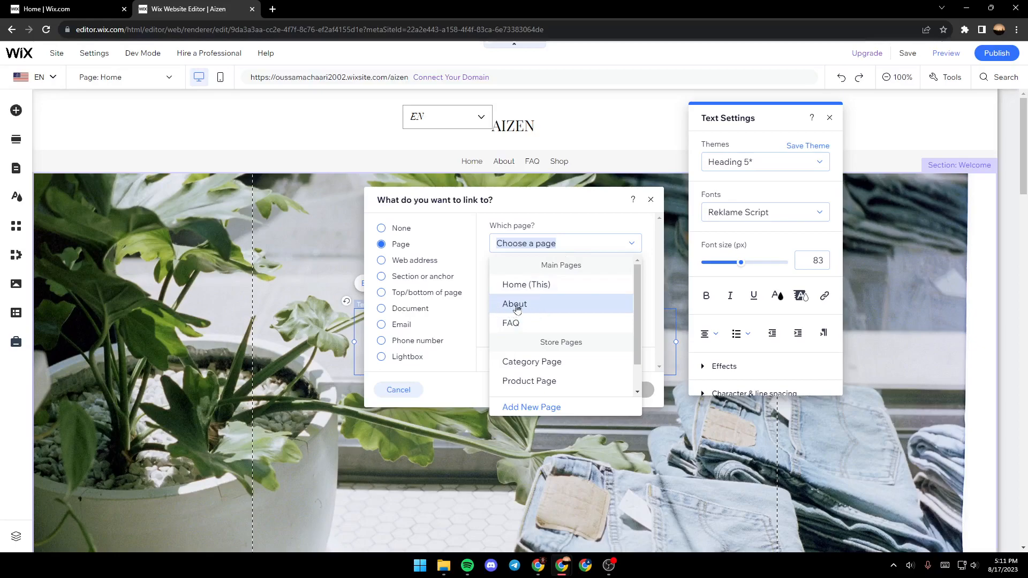
click(514, 304)
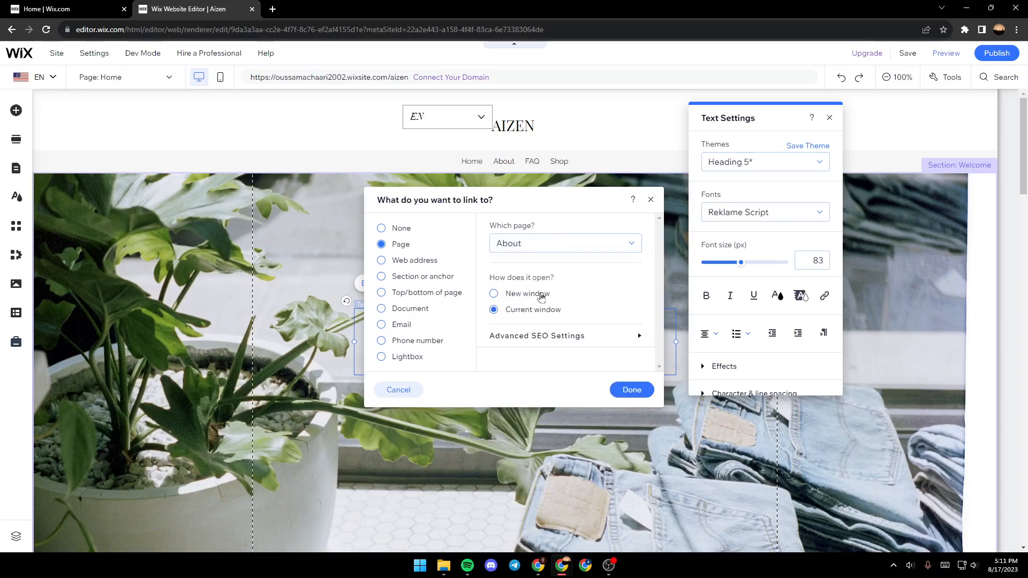
mouse_move(497, 279)
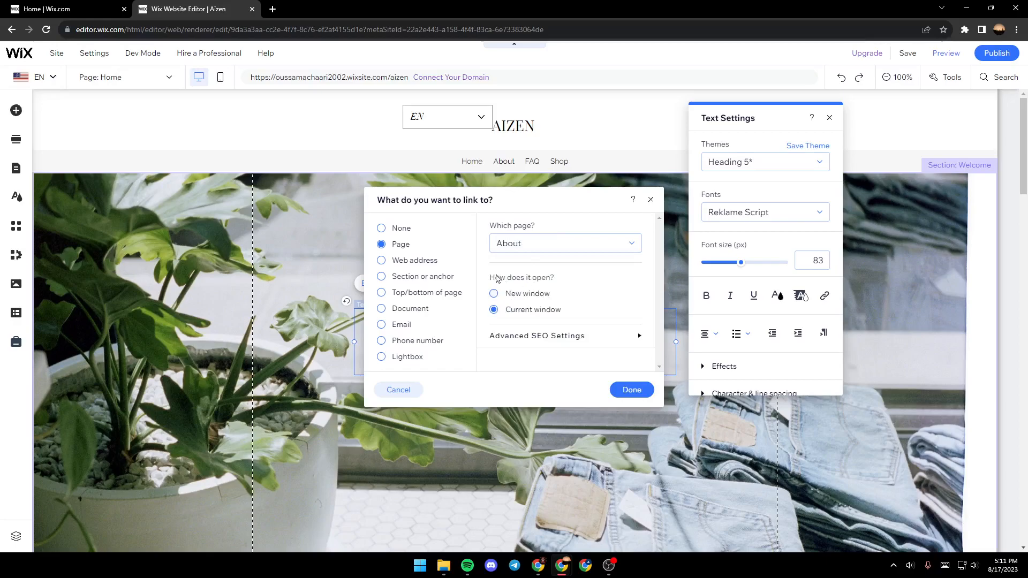
mouse_move(508, 282)
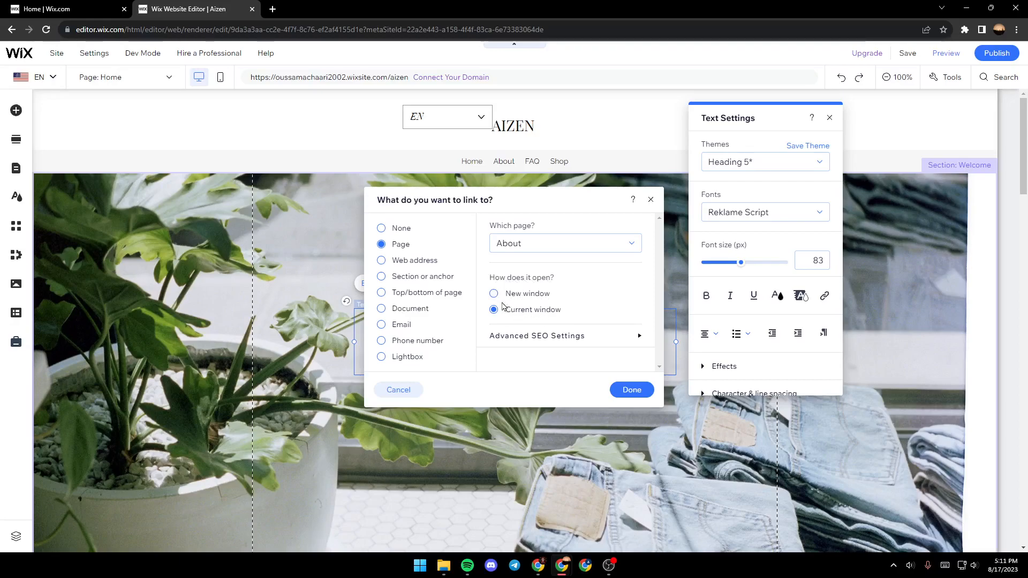
mouse_move(566, 314)
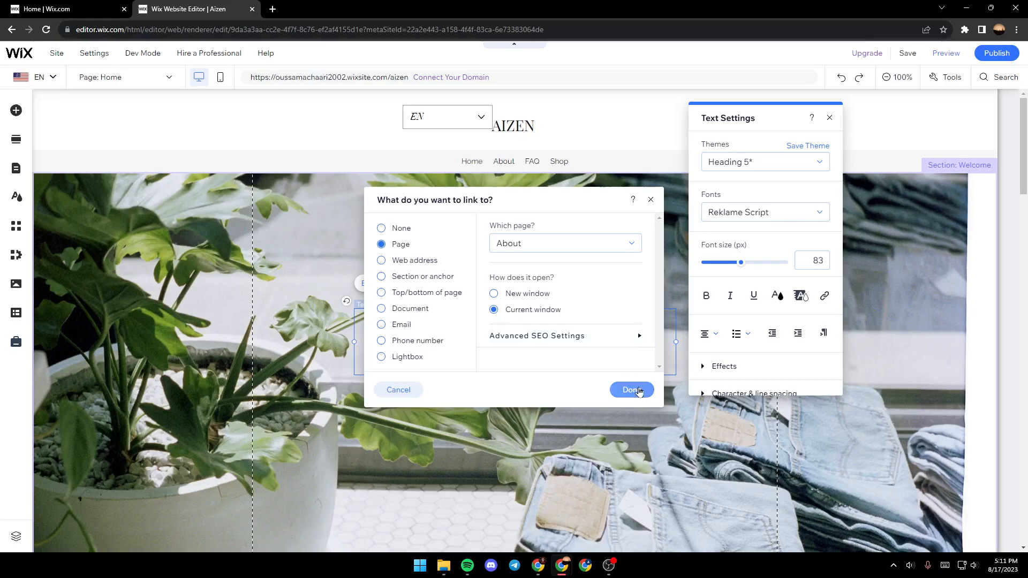
click(632, 390)
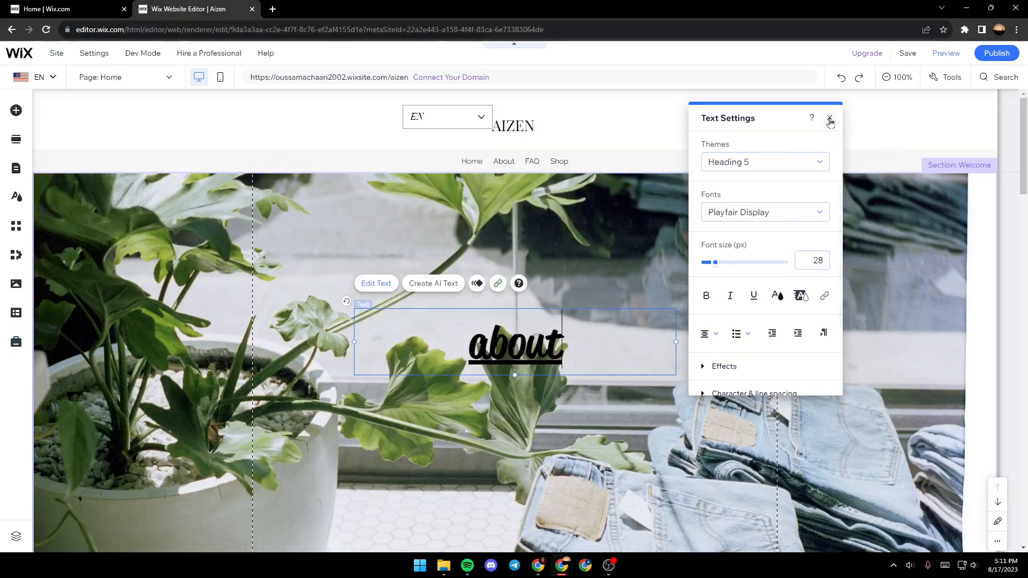
Step: Close the text settings and select the site header with its menu
click(830, 118)
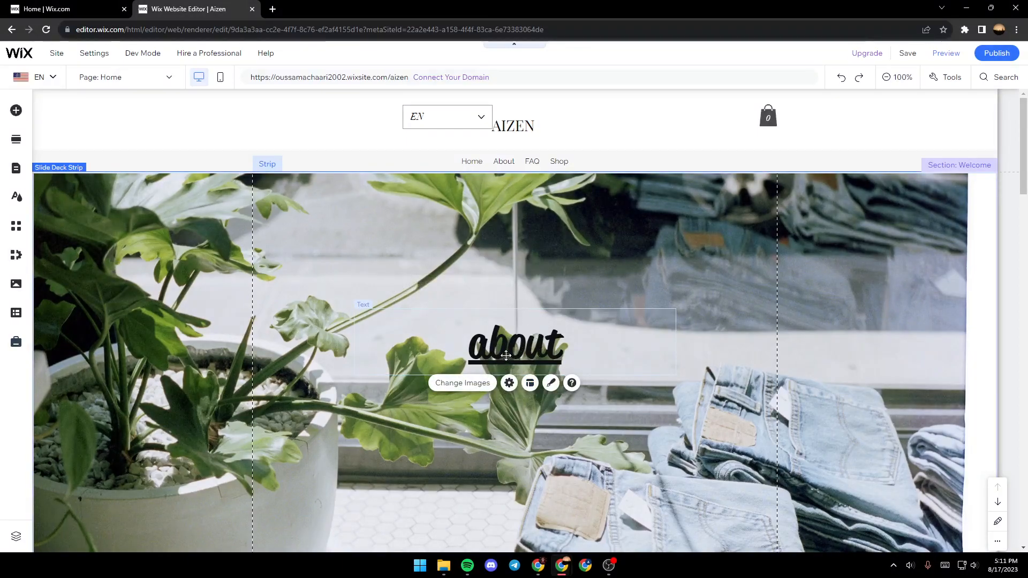
click(509, 163)
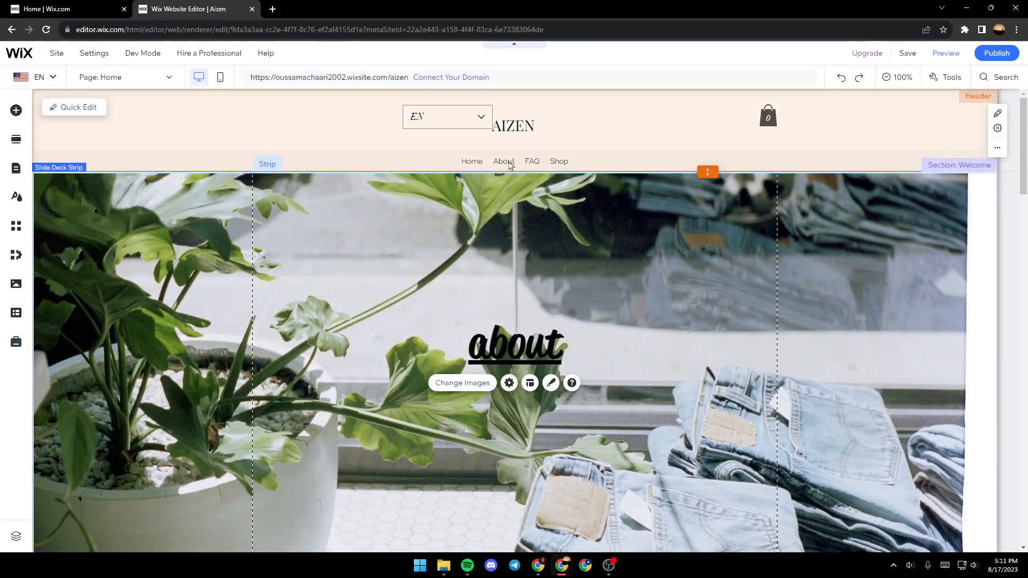